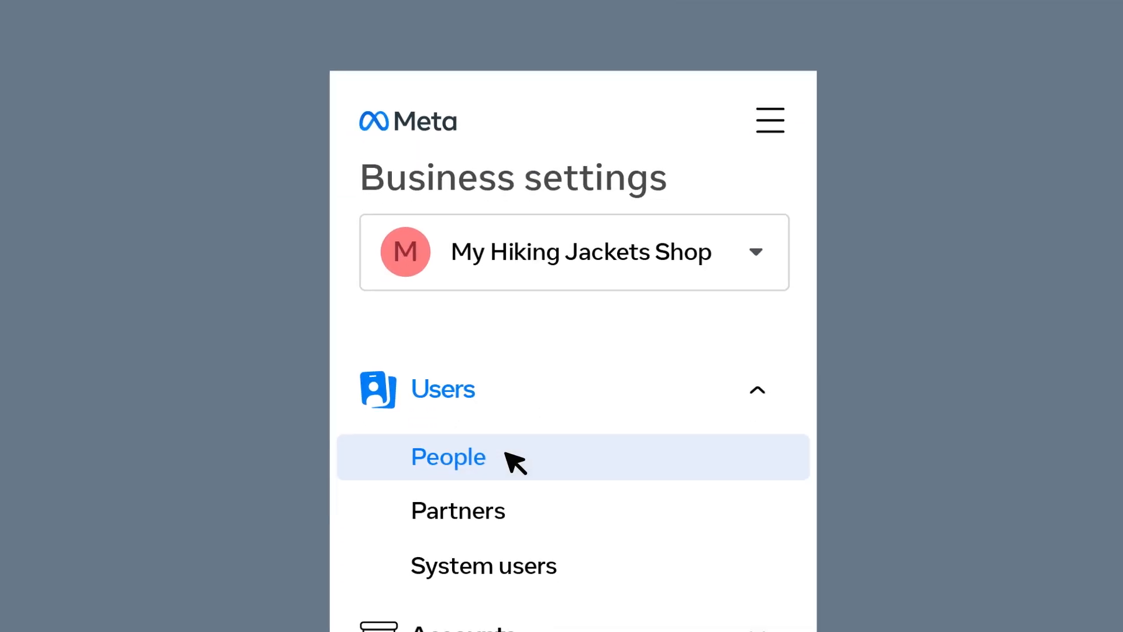
click(448, 457)
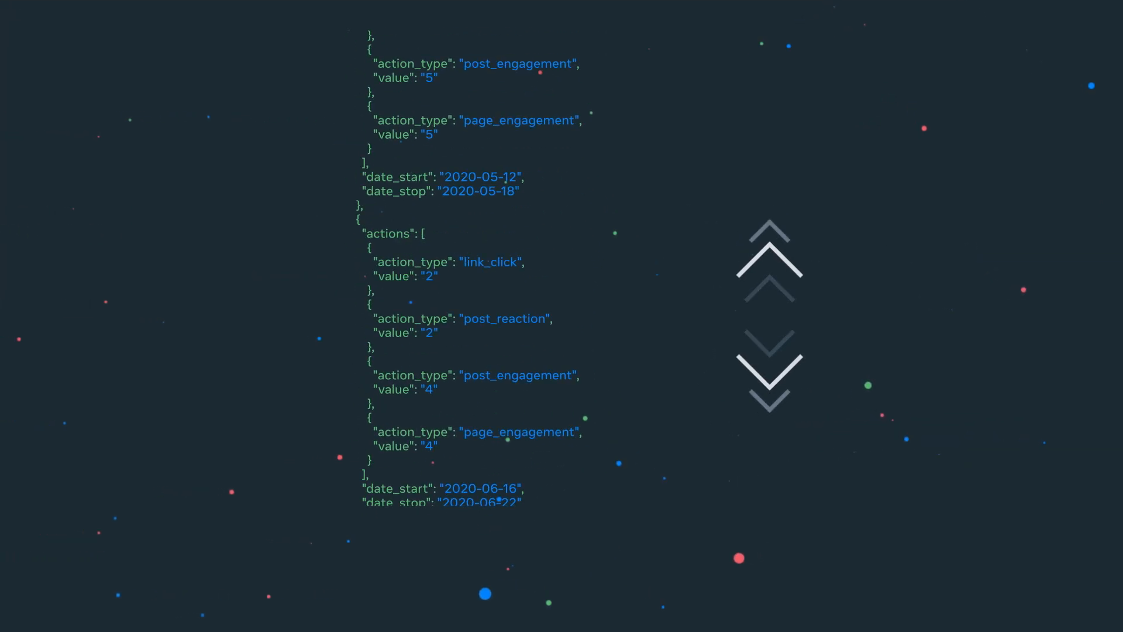
click(770, 379)
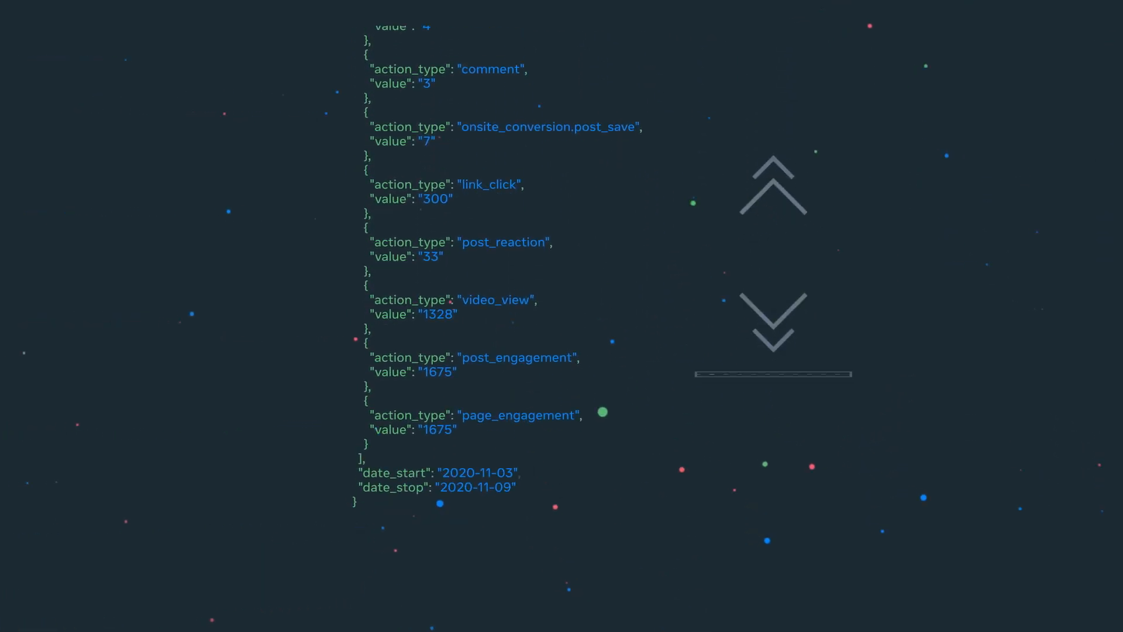
scroll(down, 3)
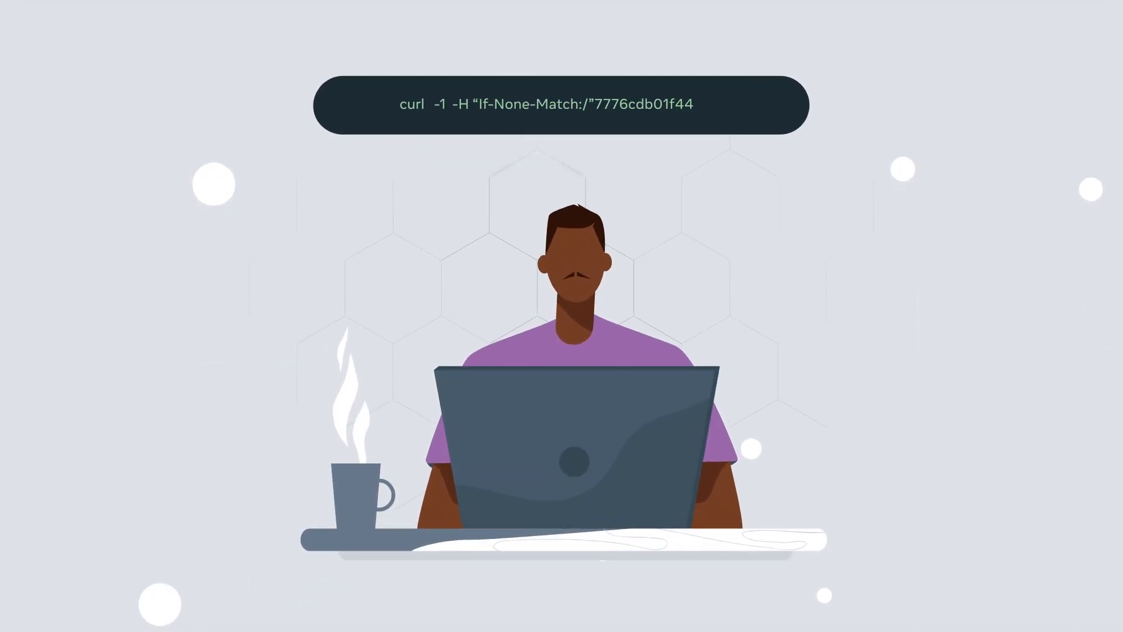
text(453af8bfa4db0c56eebcb1378975\"""https://graph.facebook.com/me/adaccounts?access_token=Qwerty12)
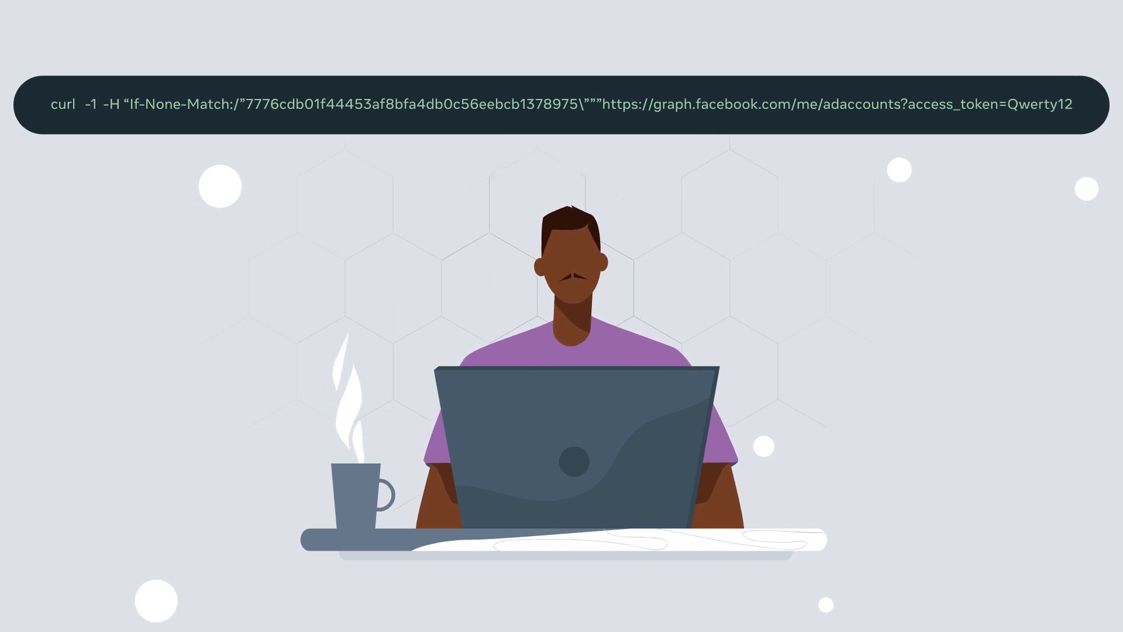
text(3")
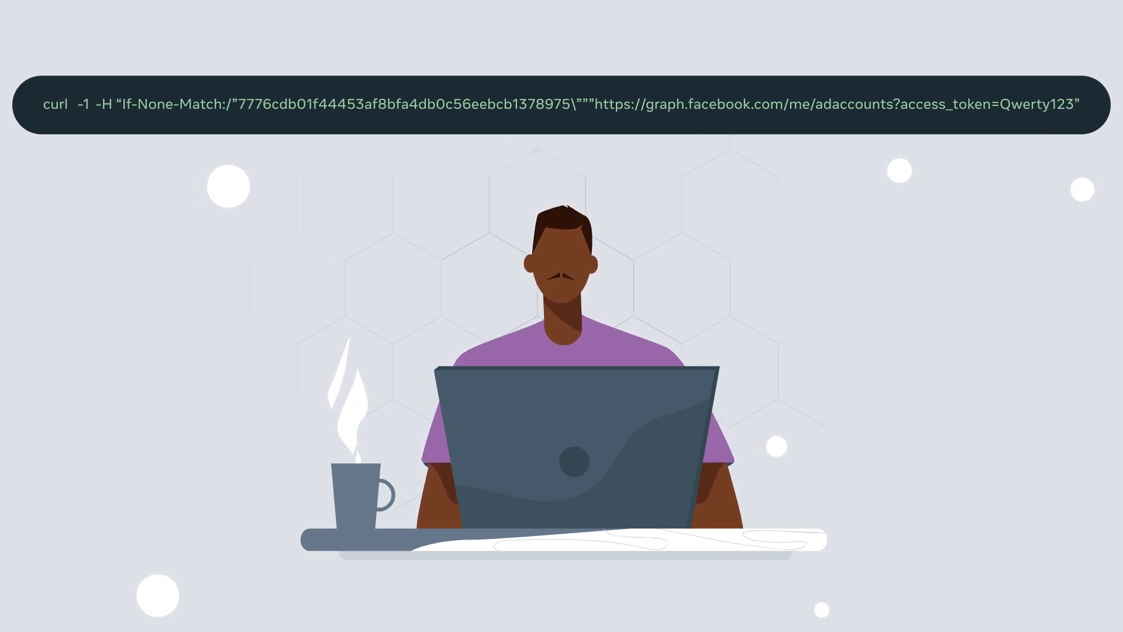